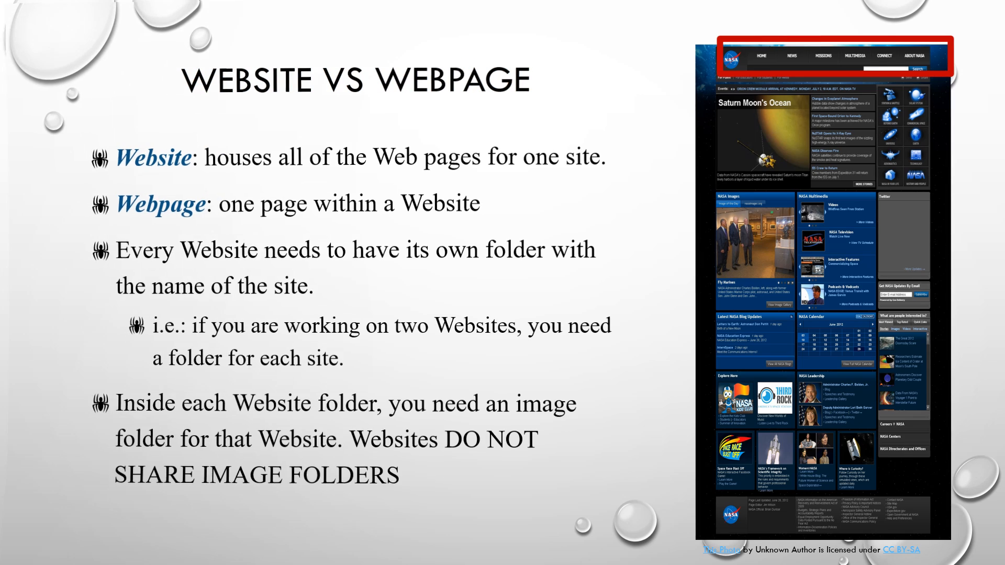
Advance the slideshow past the Website vs Webpage slide to the word-wrap slide
key(right)
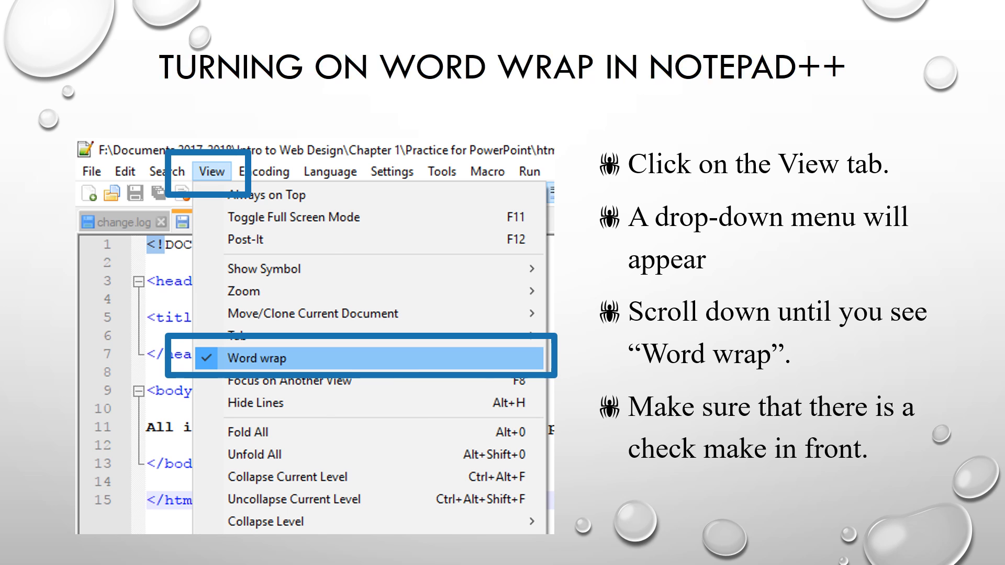
key(Right)
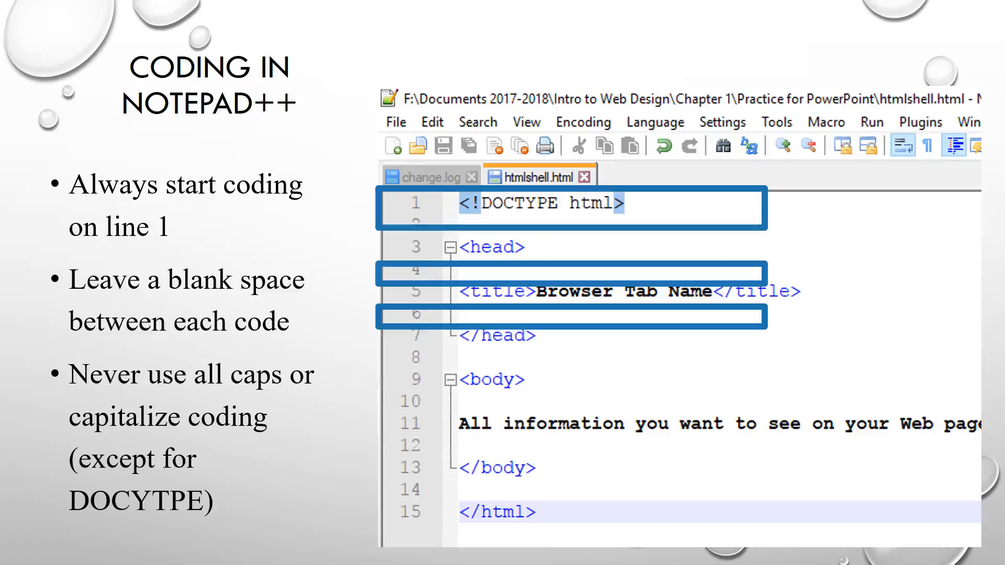
Advance the slideshow from Coding in Notepad++ to the Viewing My Created Webpage slide
key(right)
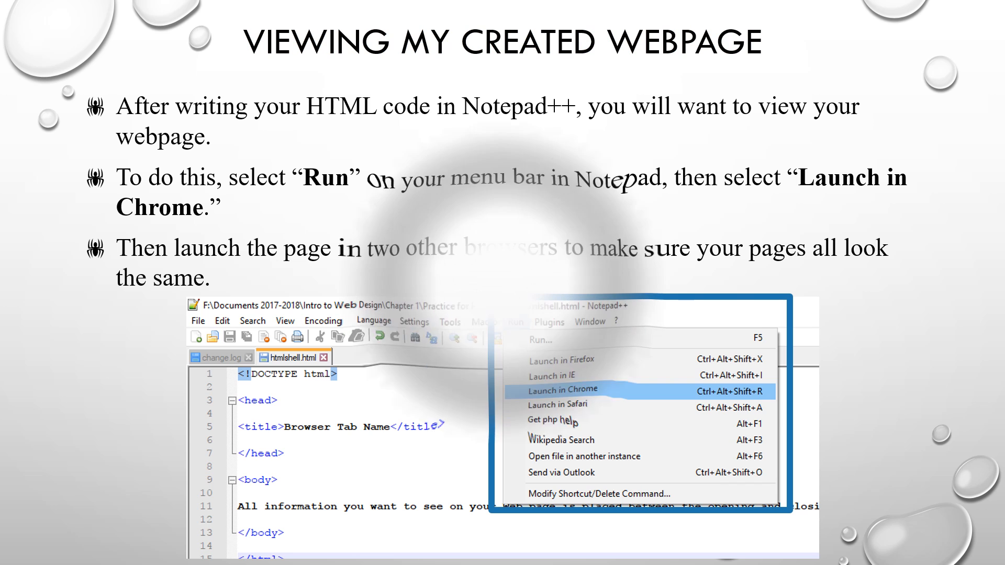
Advance to the Accessing My Created Page in Notepad++ slide showing htmlshell.html
key(Right)
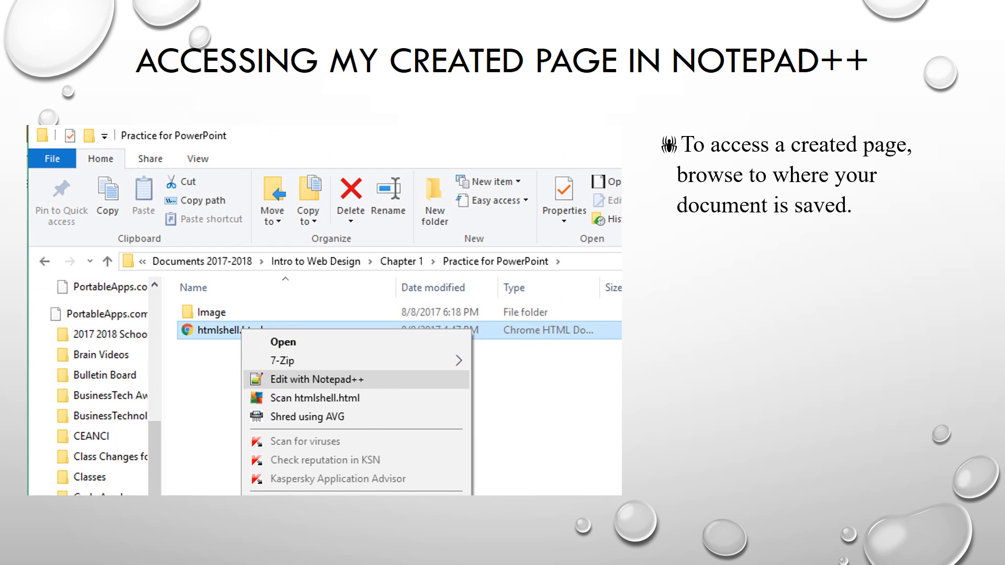